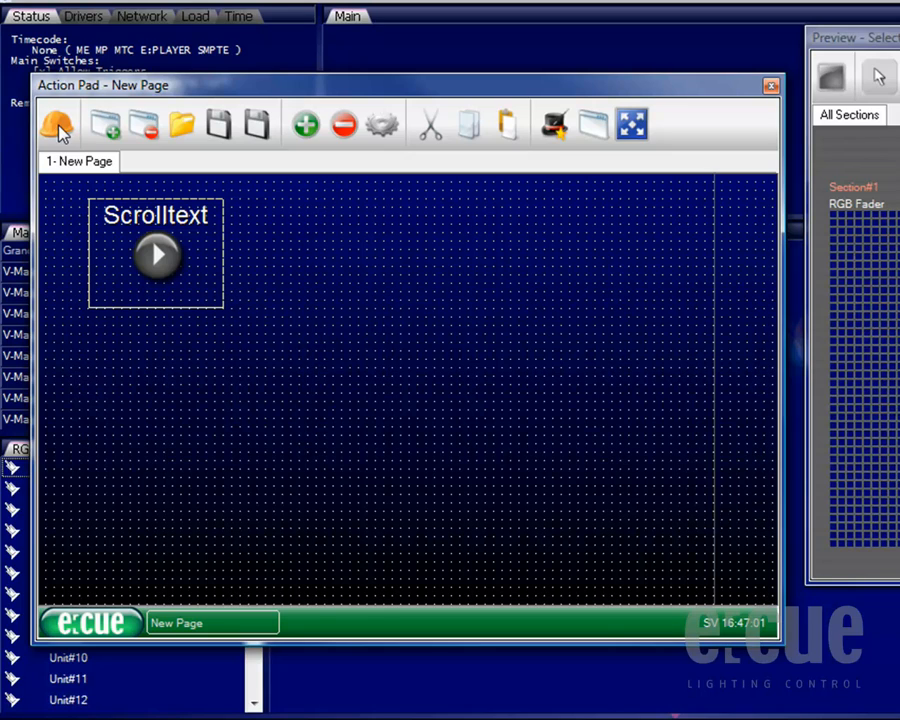
# Step: Add a new fader element to the right of the Scrolltext button on the Action Pad page
pyautogui.click(304, 124)
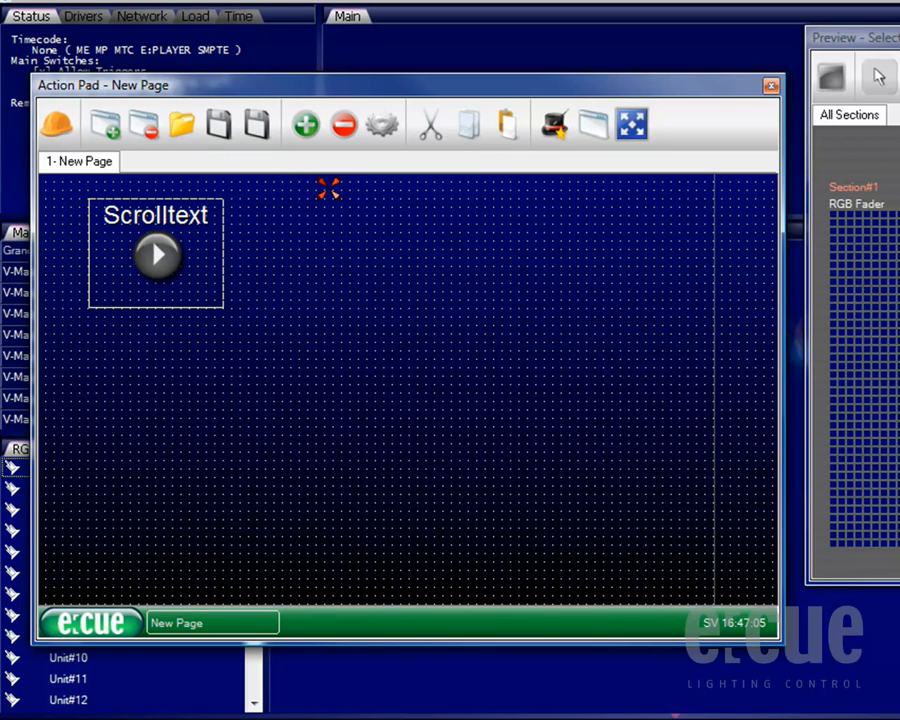
pyautogui.moveTo(248, 198)
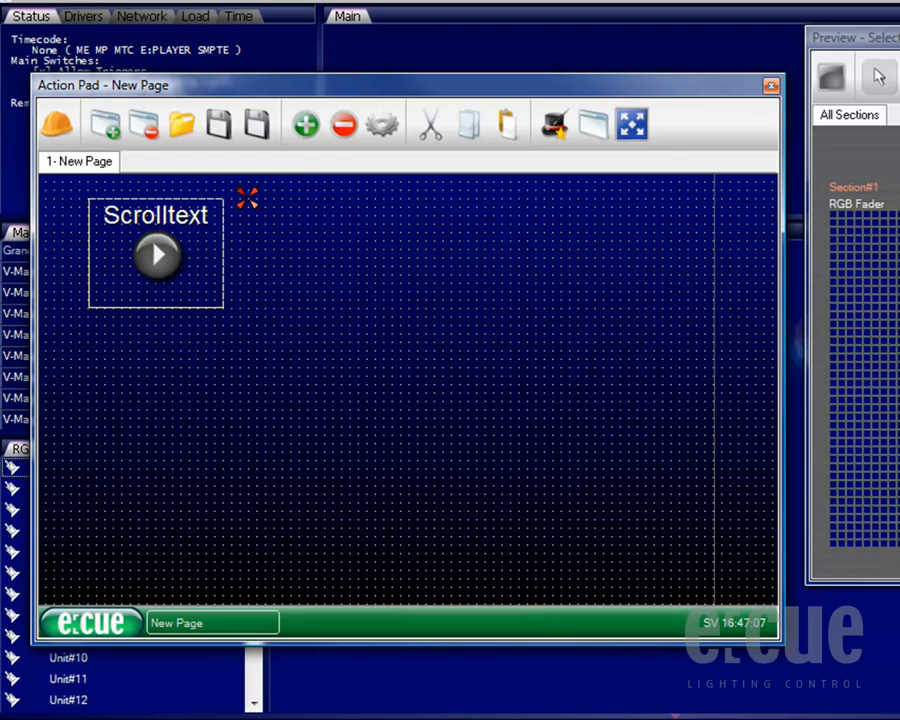
pyautogui.moveTo(248, 200); pyautogui.dragTo(308, 438)
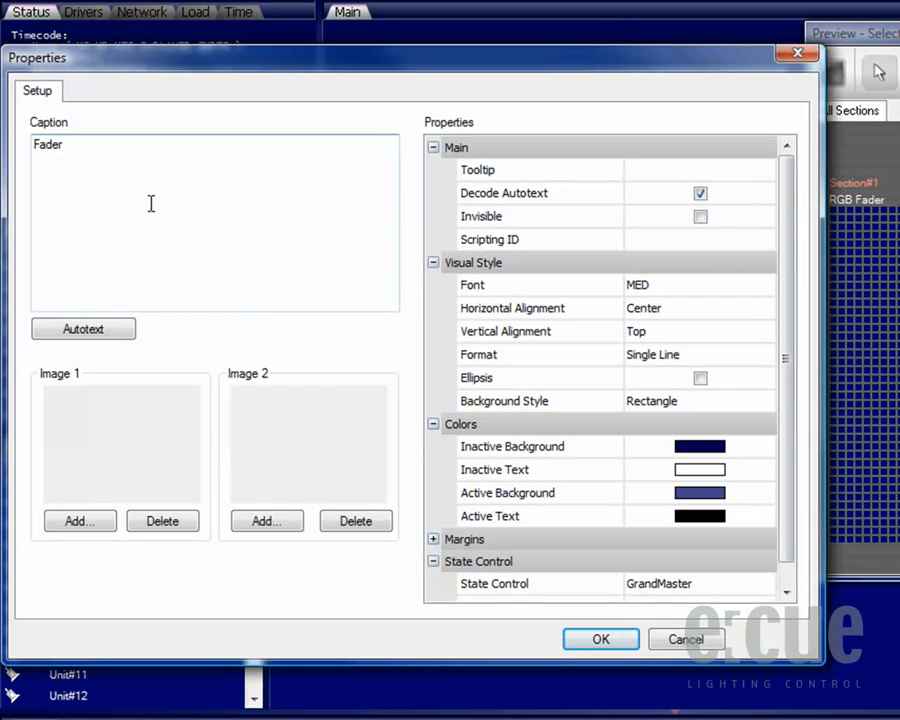
# Step: Caption the fader 'Intensity' and start adding a picture for its first image
pyautogui.doubleClick(48, 144)
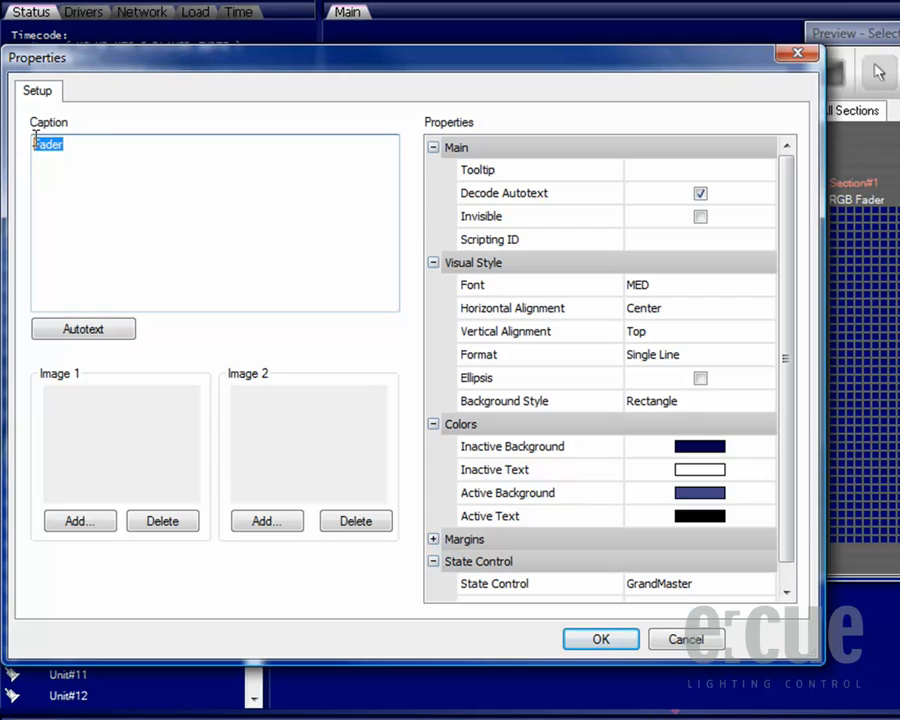
pyautogui.write('Intensi')
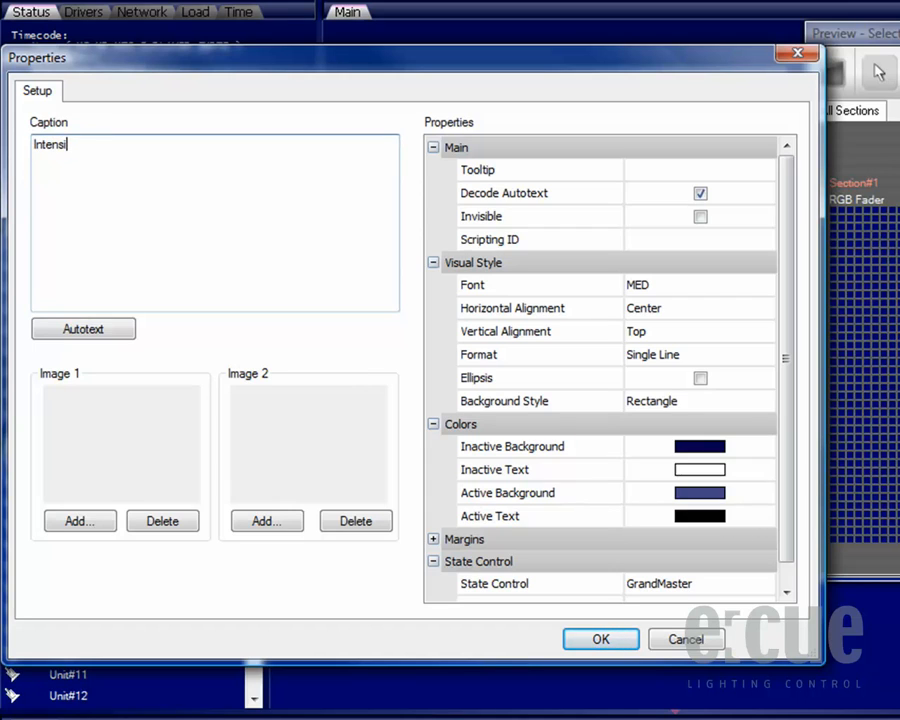
pyautogui.write('ty')
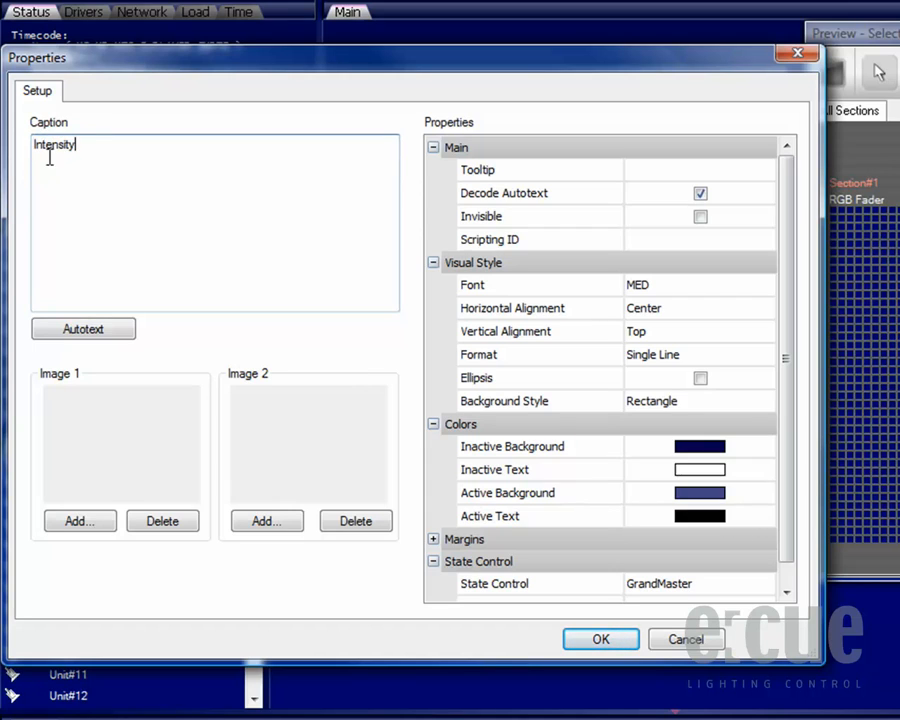
pyautogui.click(84, 328)
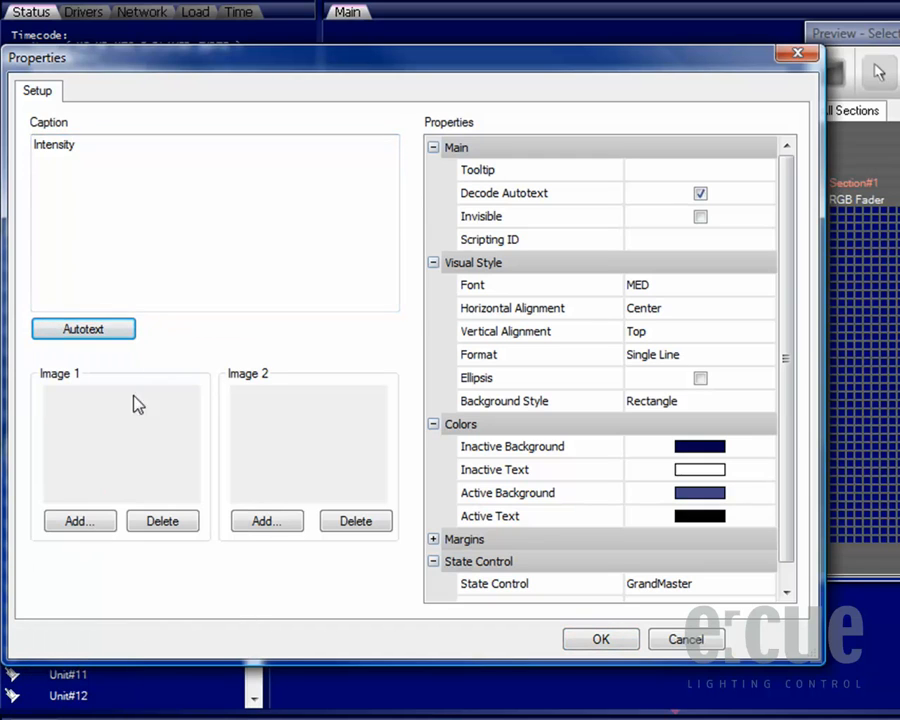
pyautogui.click(80, 520)
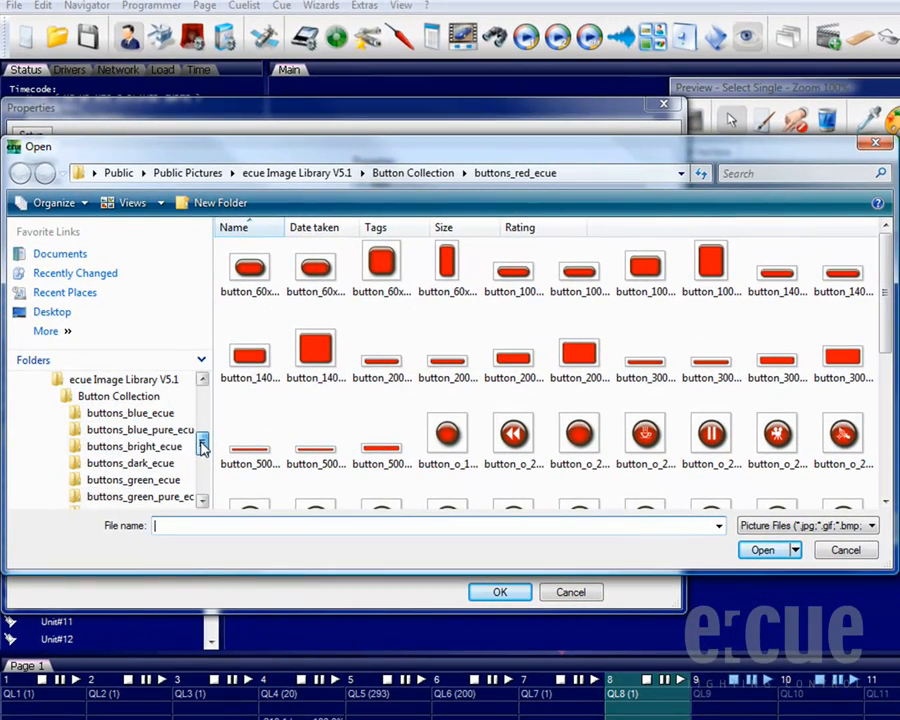
# Step: Choose blank button pictures from the e:cue button collection for Image 1 and Image 2
pyautogui.click(130, 462)
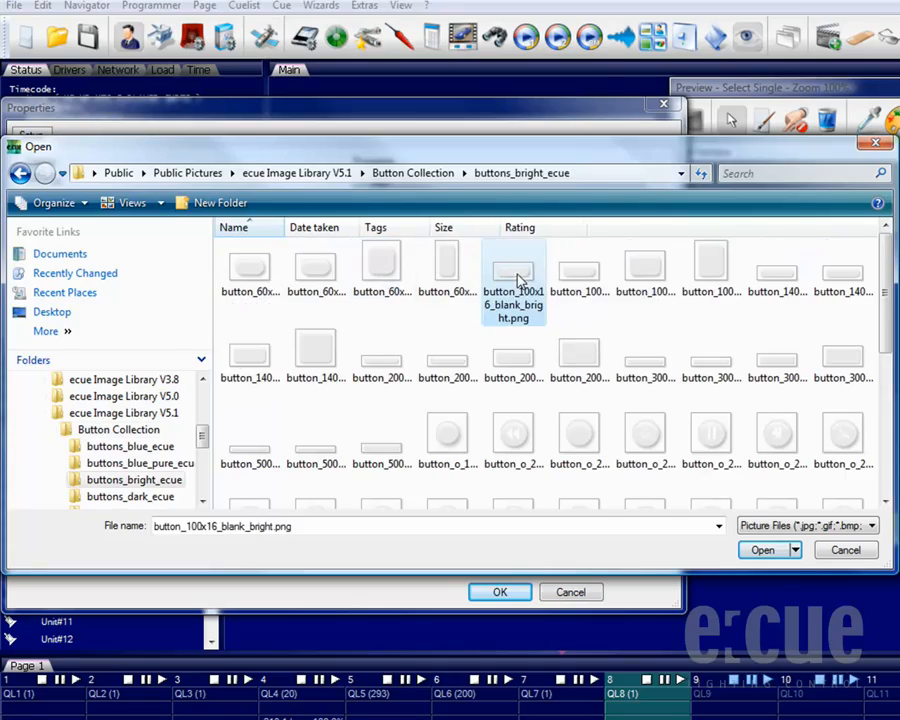
pyautogui.click(762, 550)
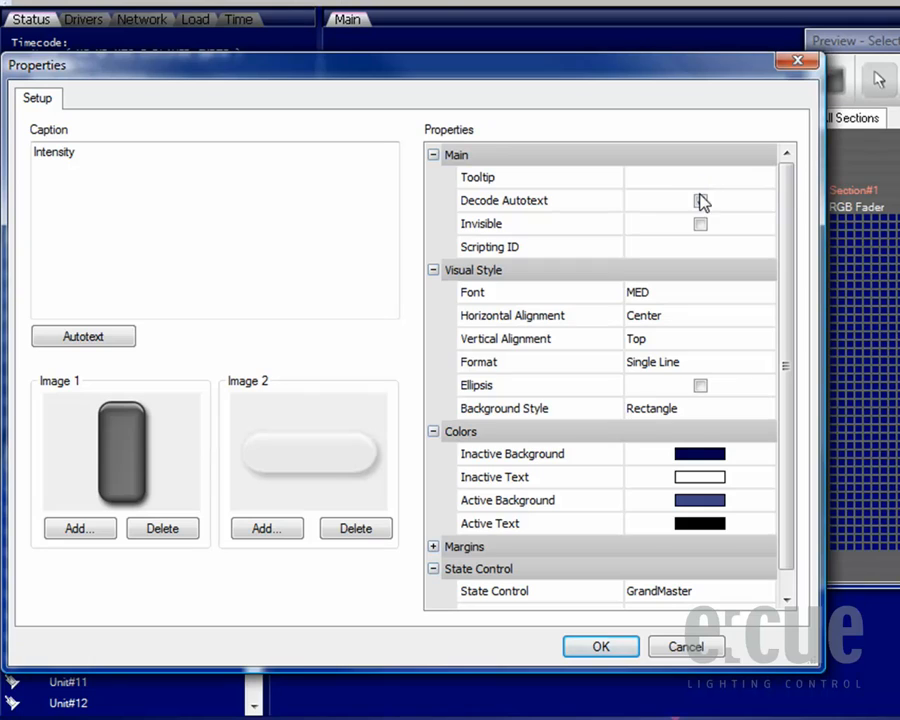
# Step: Enable Decode Autotext and set the fader's Background Style to <none>
pyautogui.click(700, 200)
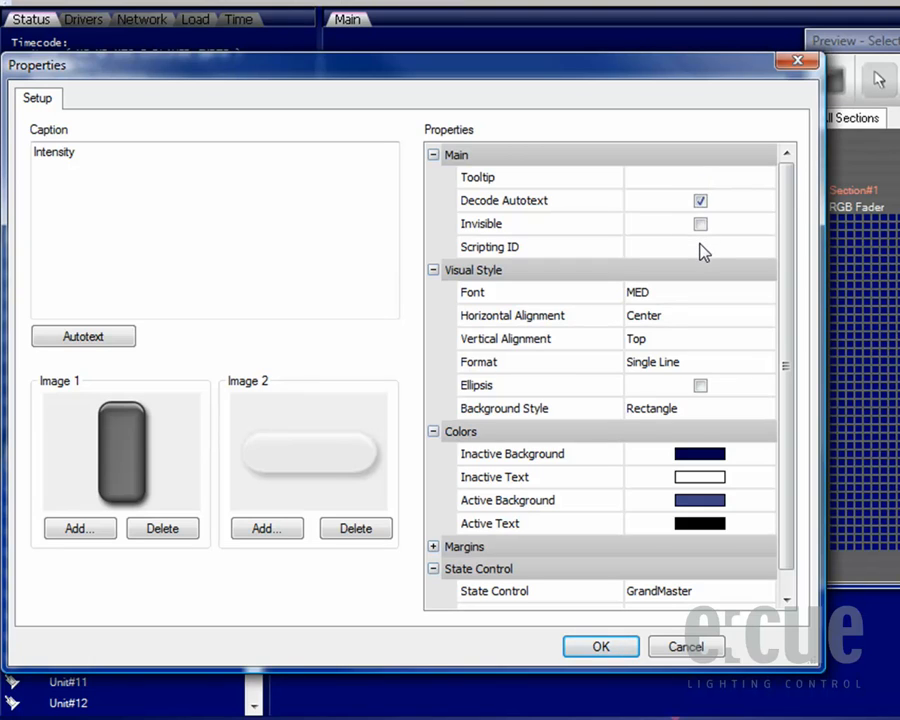
pyautogui.moveTo(704, 298)
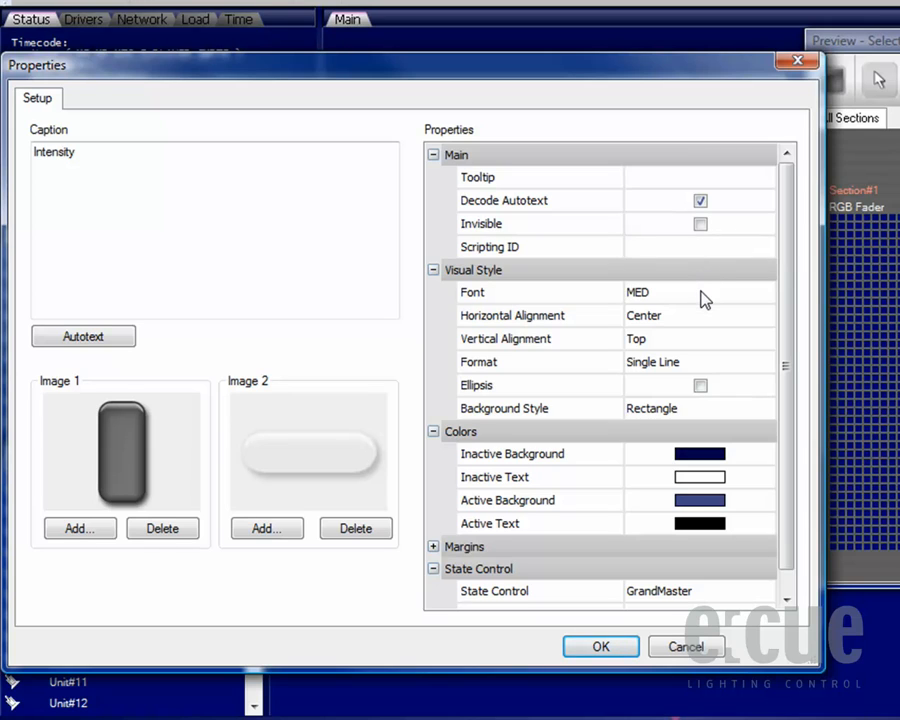
pyautogui.moveTo(700, 344)
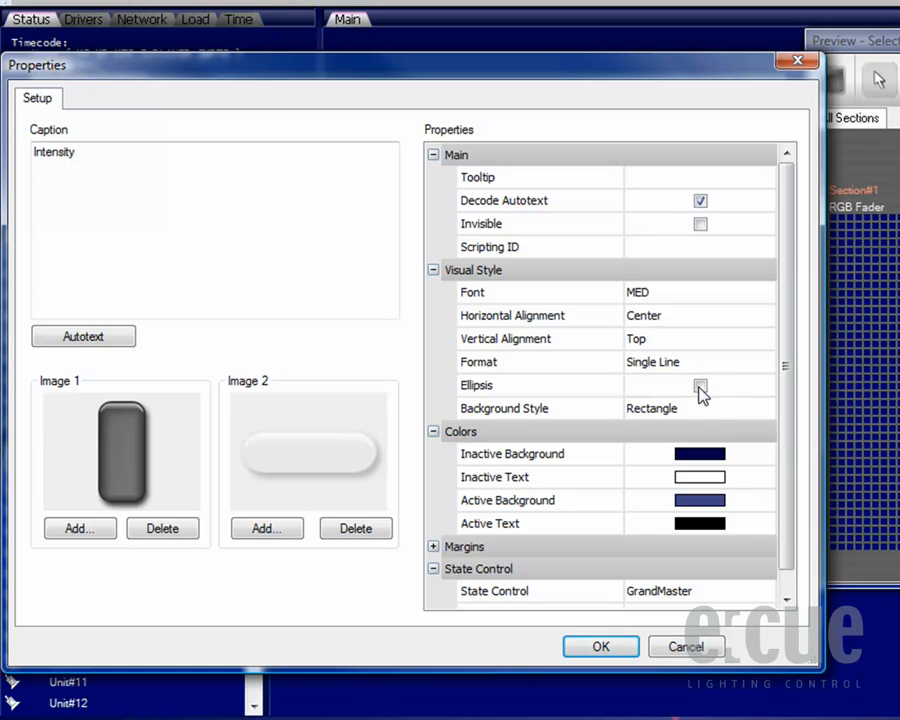
pyautogui.click(764, 408)
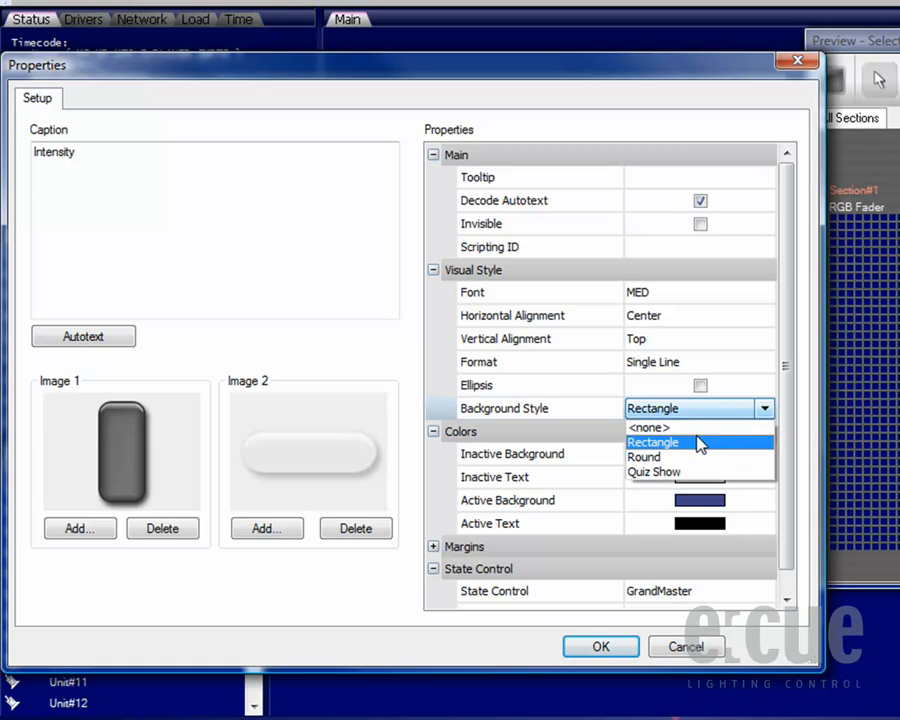
pyautogui.click(648, 428)
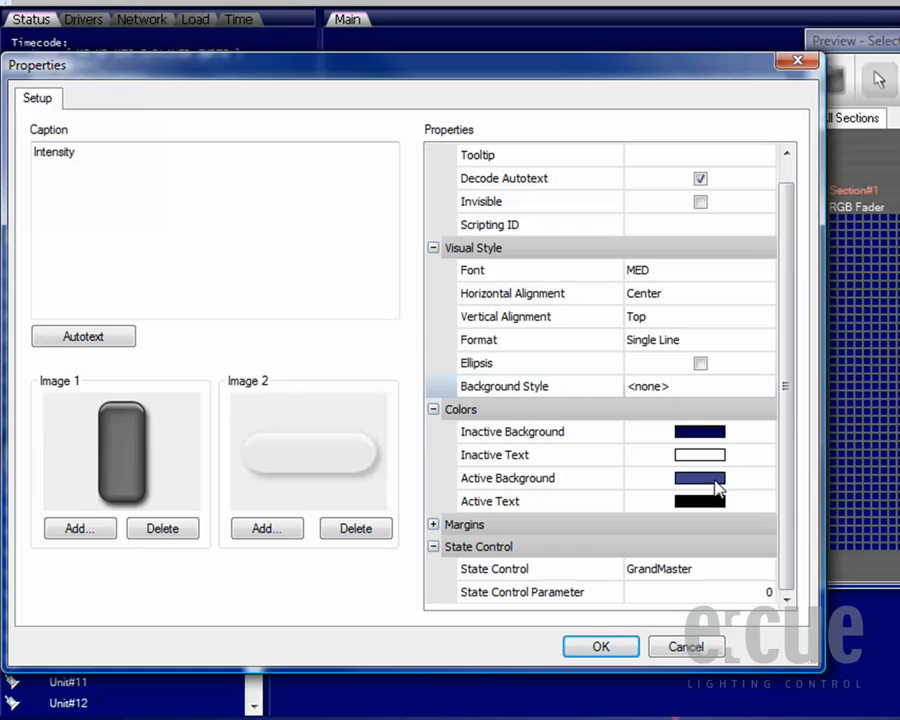
pyautogui.moveTo(712, 518)
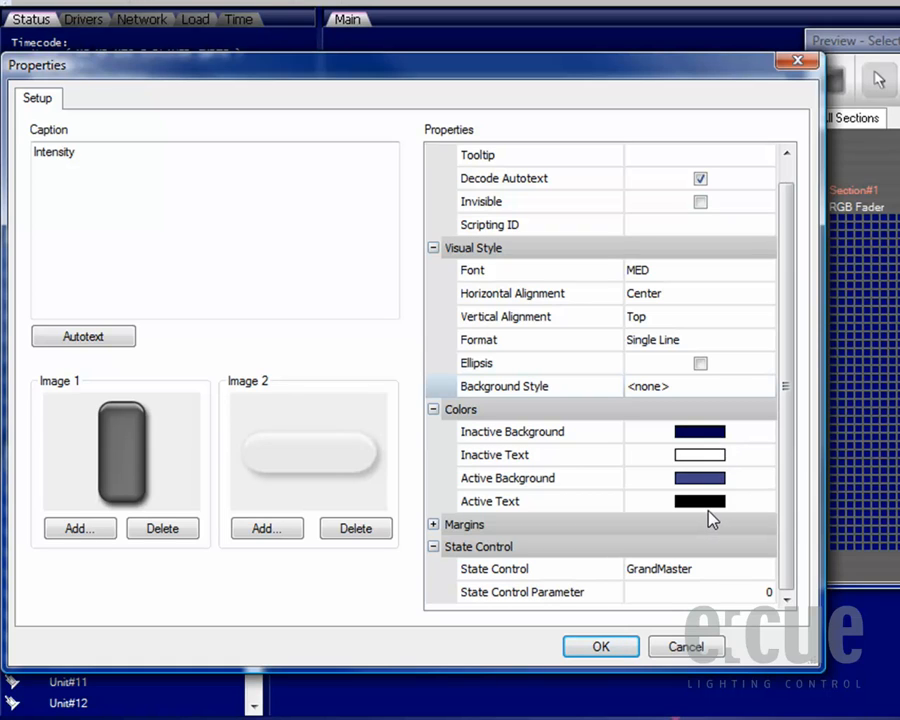
pyautogui.moveTo(712, 546)
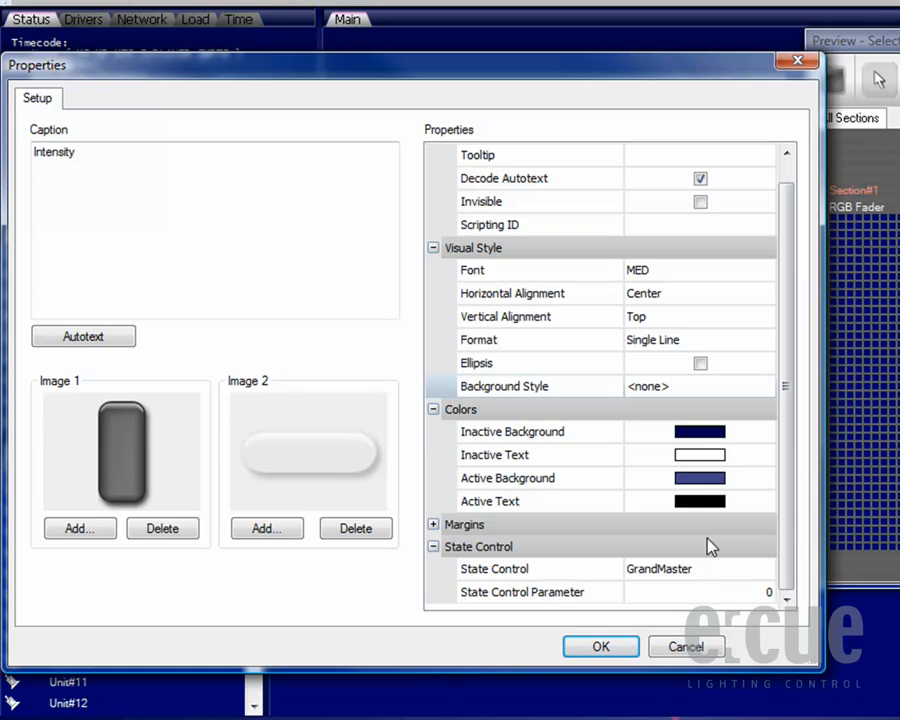
# Step: Set State Control to Cuelist SubMaster with parameter 5 and confirm the fader properties
pyautogui.click(764, 568)
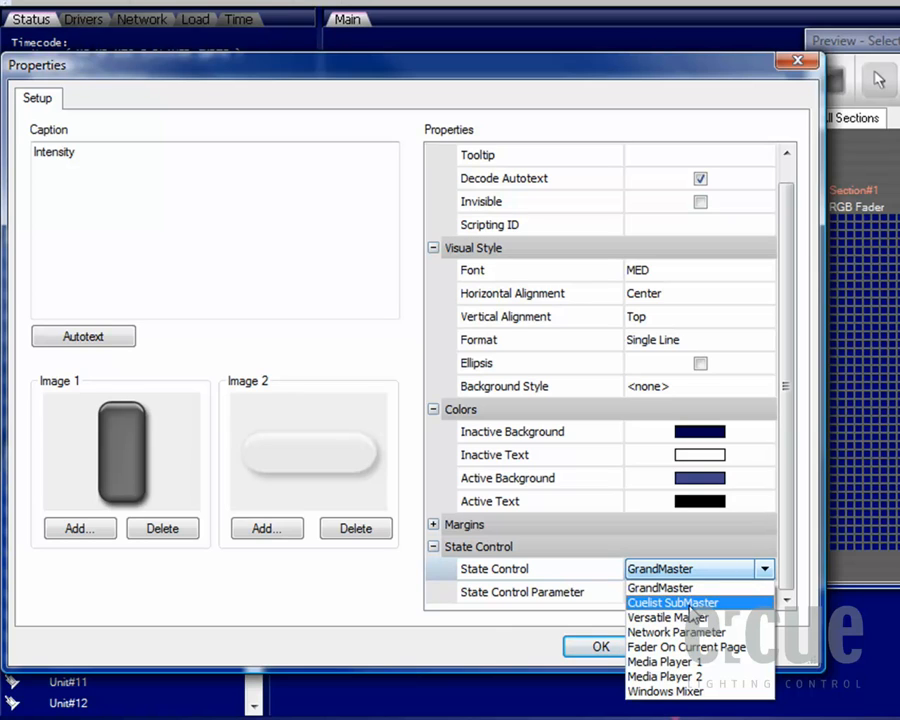
pyautogui.moveTo(668, 616)
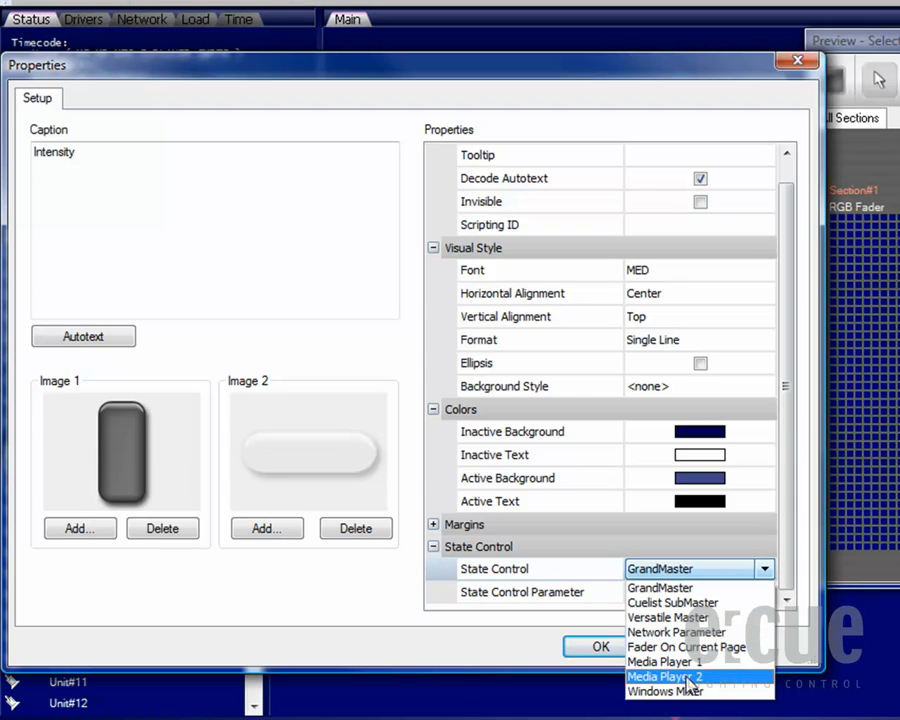
pyautogui.moveTo(672, 602)
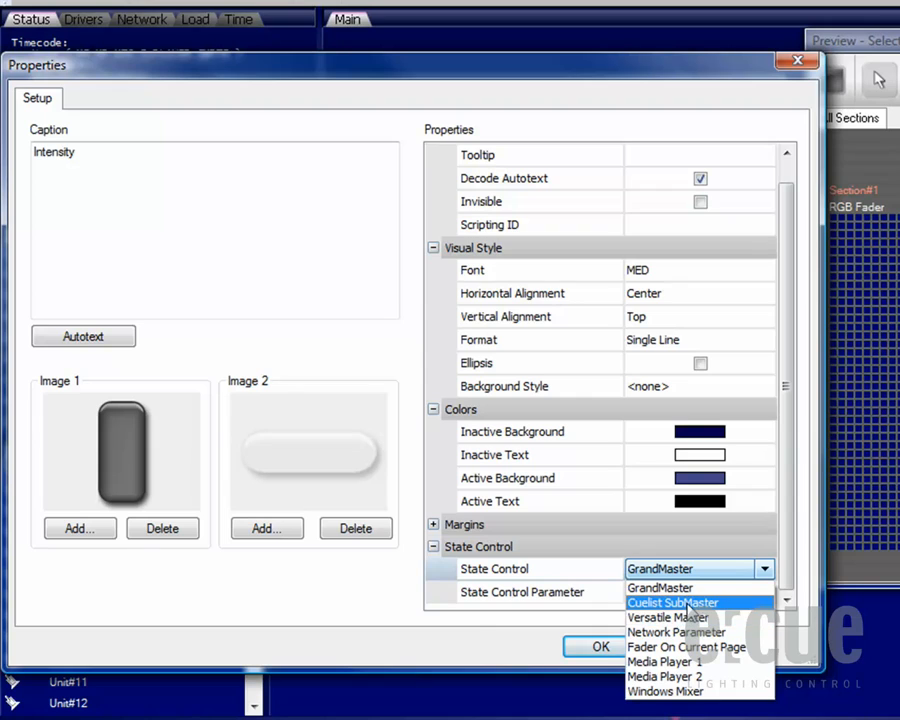
pyautogui.click(672, 602)
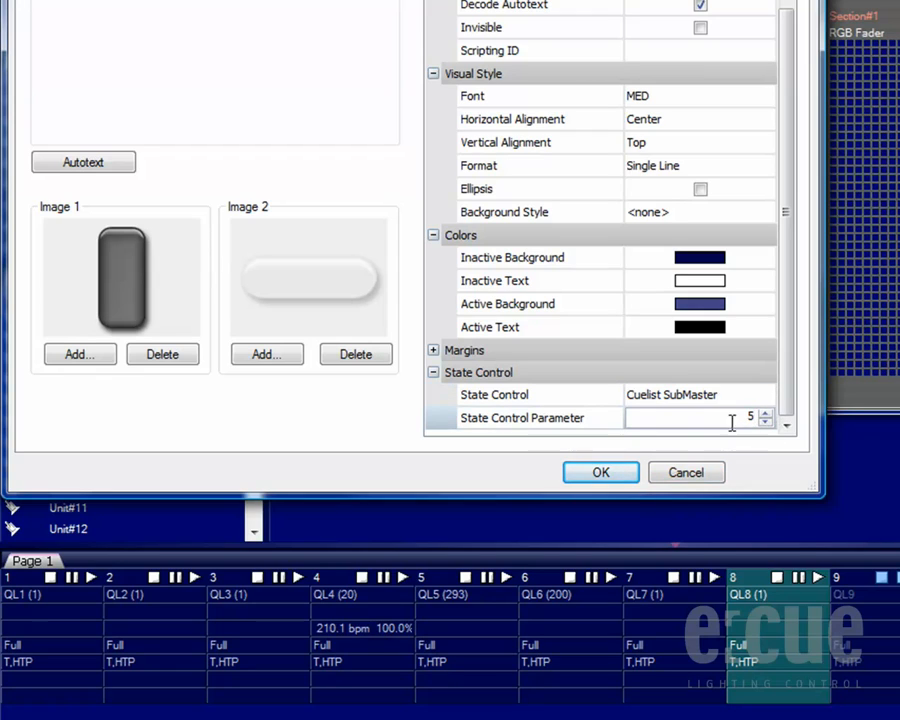
pyautogui.click(600, 472)
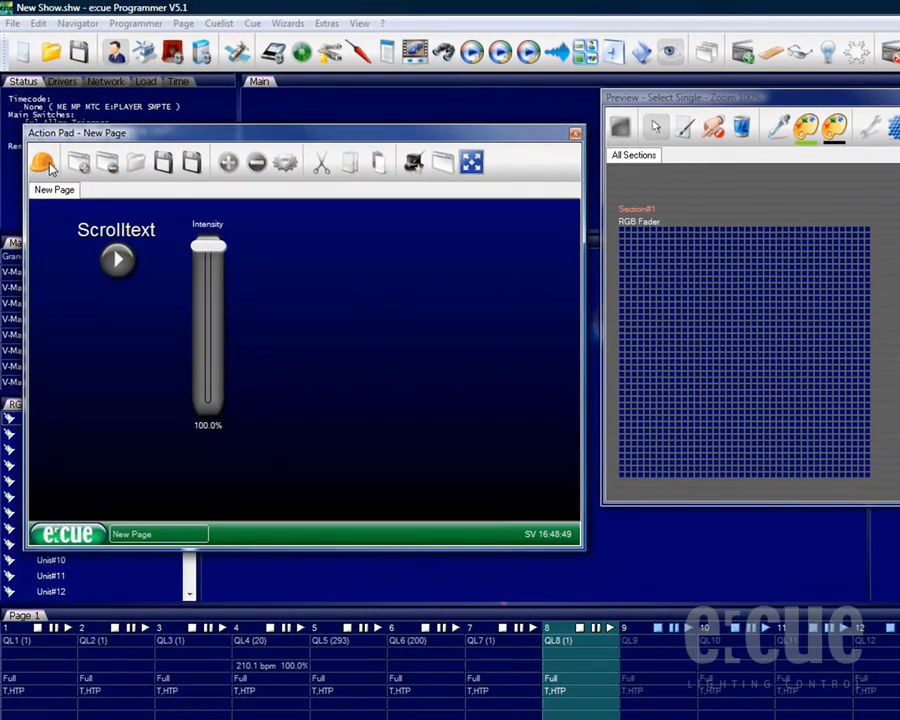
# Step: Start the Scrolltext cue and move the Intensity fader through several levels, ending at 100%
pyautogui.click(116, 260)
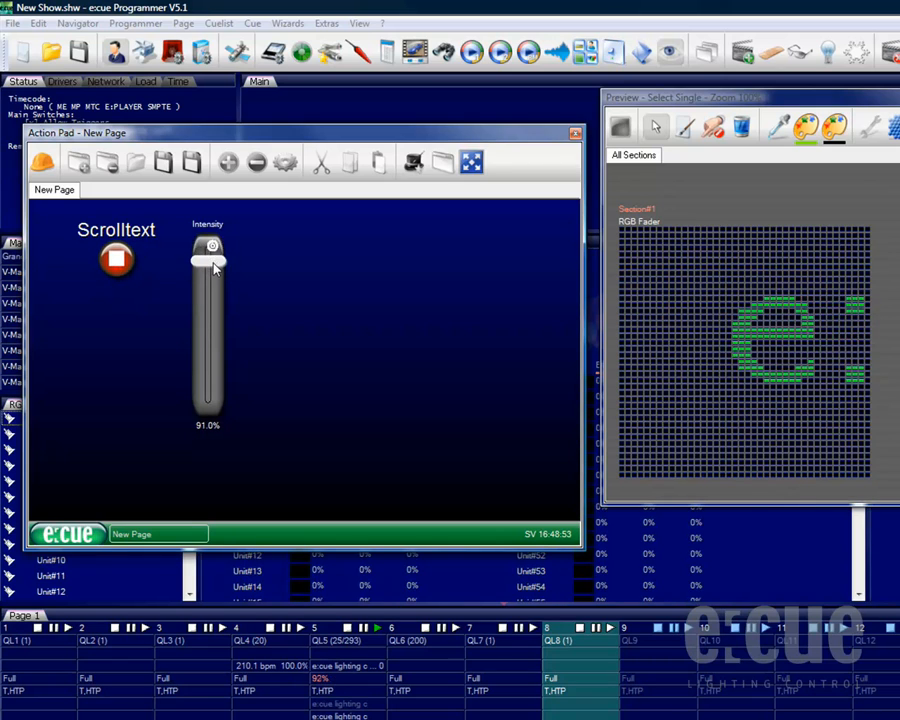
pyautogui.moveTo(208, 258); pyautogui.dragTo(208, 384)
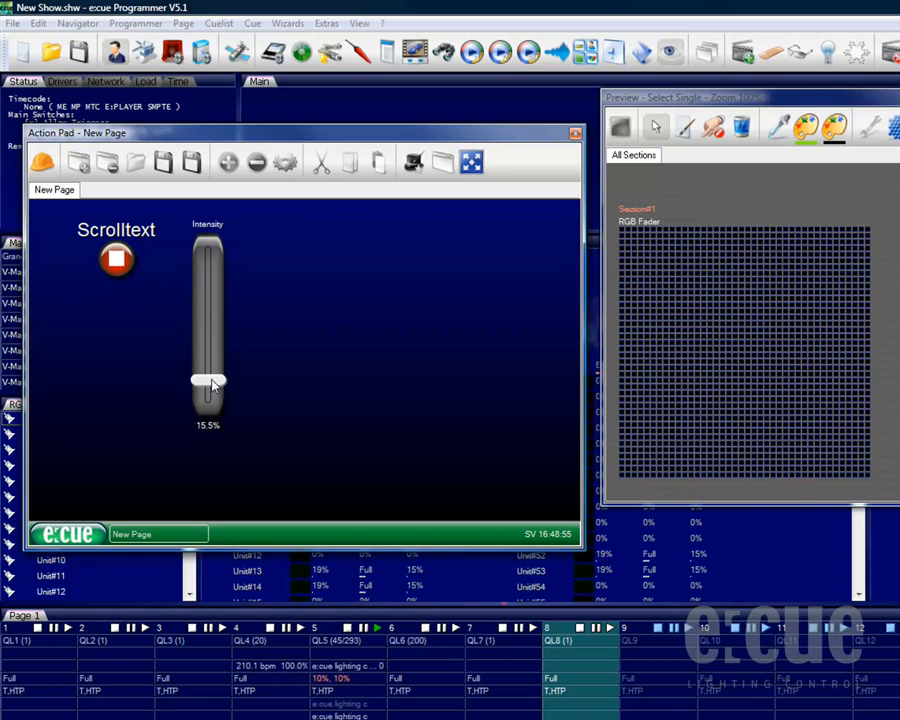
pyautogui.moveTo(208, 384); pyautogui.dragTo(208, 278)
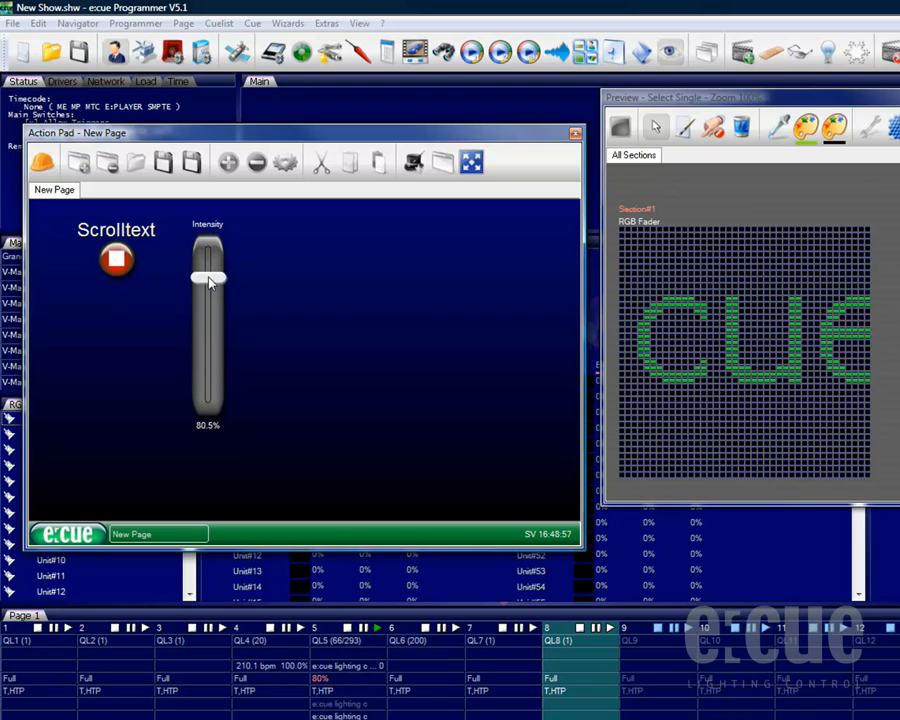
pyautogui.moveTo(208, 278); pyautogui.dragTo(208, 404)
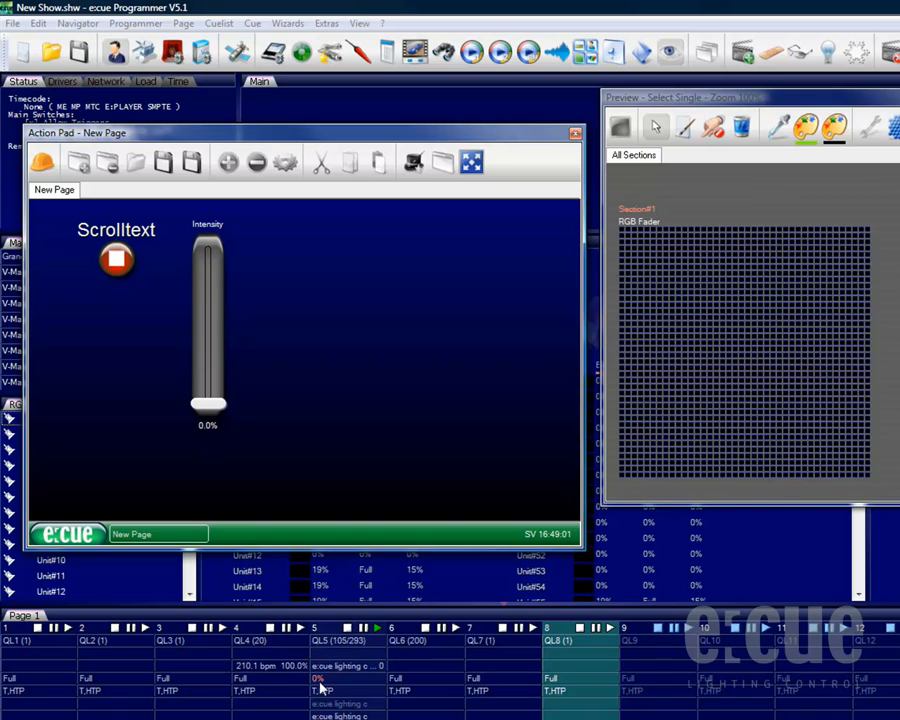
pyautogui.moveTo(208, 404); pyautogui.dragTo(208, 390)
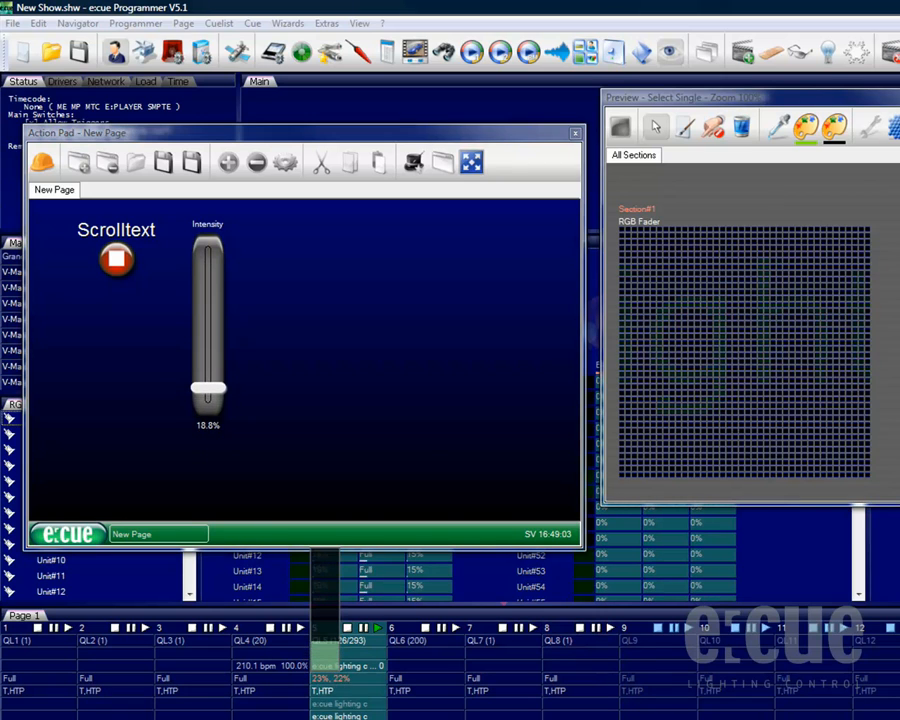
pyautogui.moveTo(208, 390); pyautogui.dragTo(208, 276)
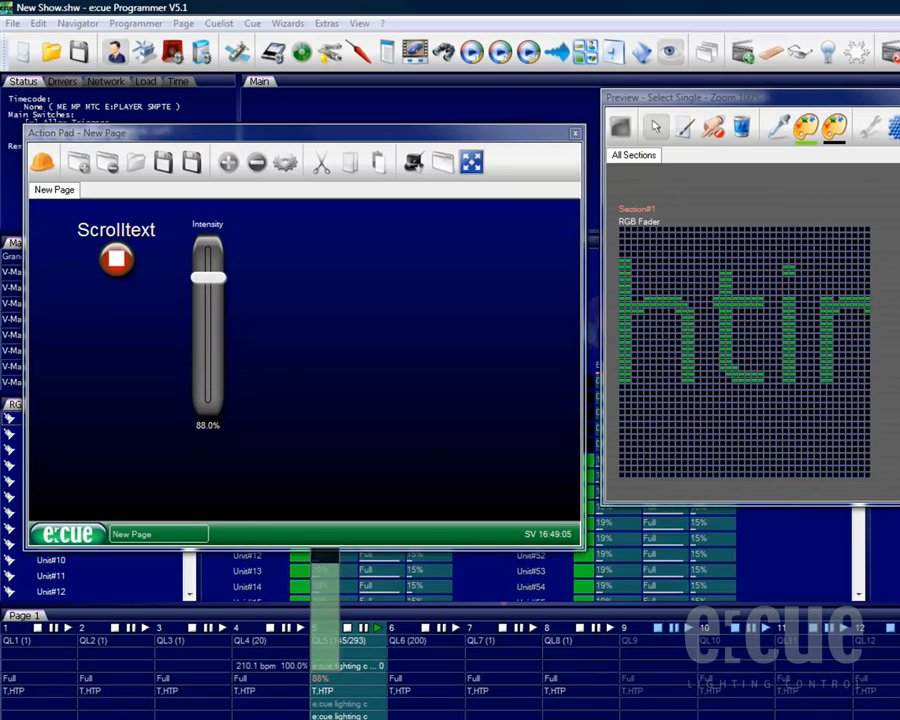
pyautogui.moveTo(208, 276); pyautogui.dragTo(208, 364)
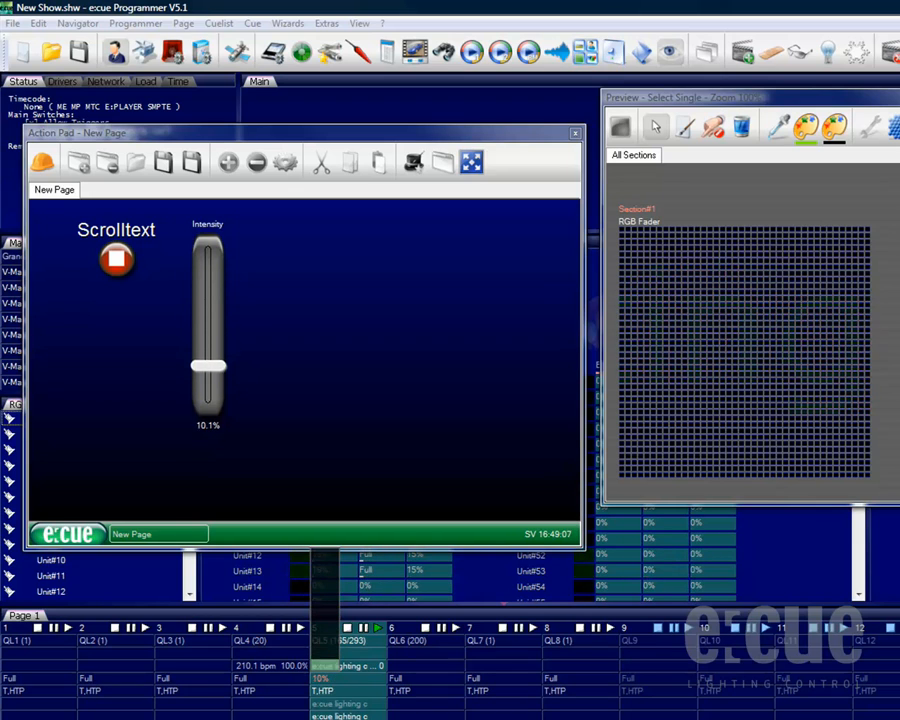
pyautogui.moveTo(208, 364); pyautogui.dragTo(208, 256)
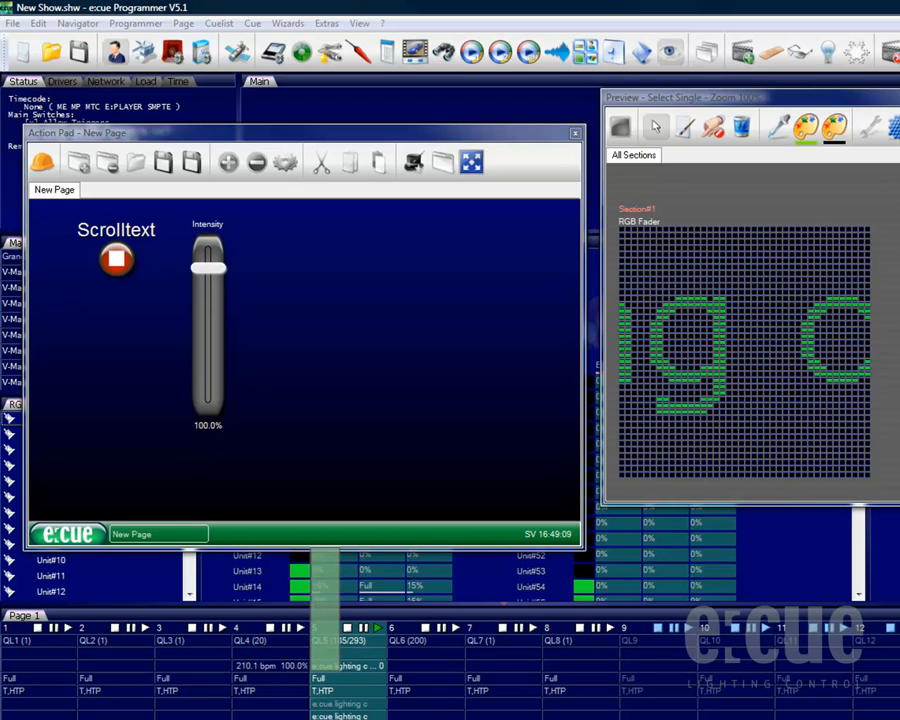